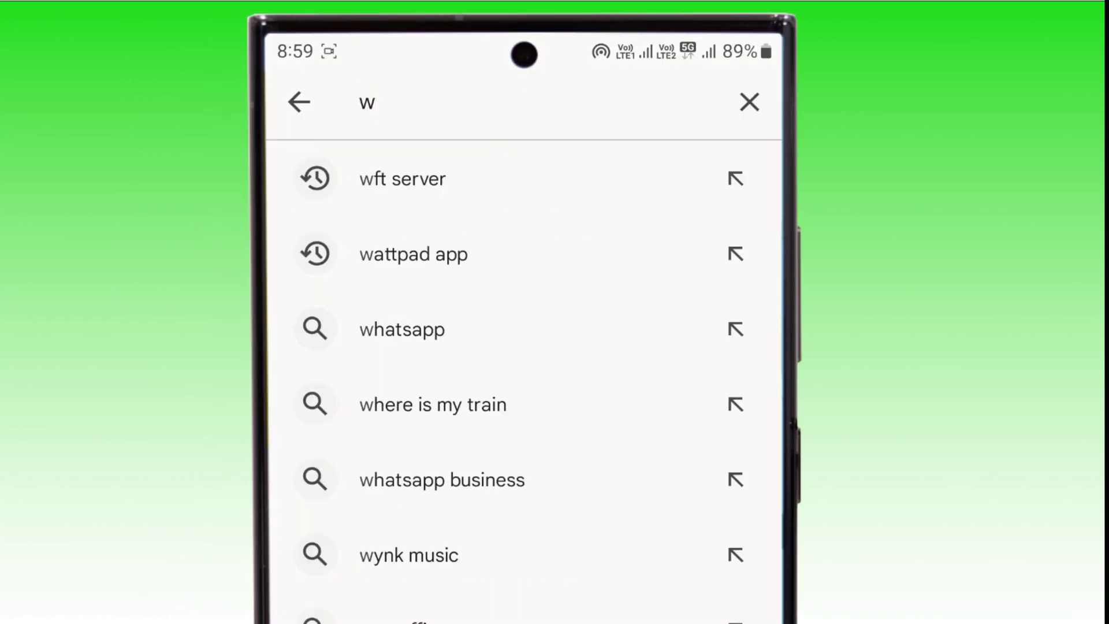
# - Search Play Store for 'wifi ftp' and install WiFi FTP Server by Medha Apps
pyautogui.write('ifi ftp')
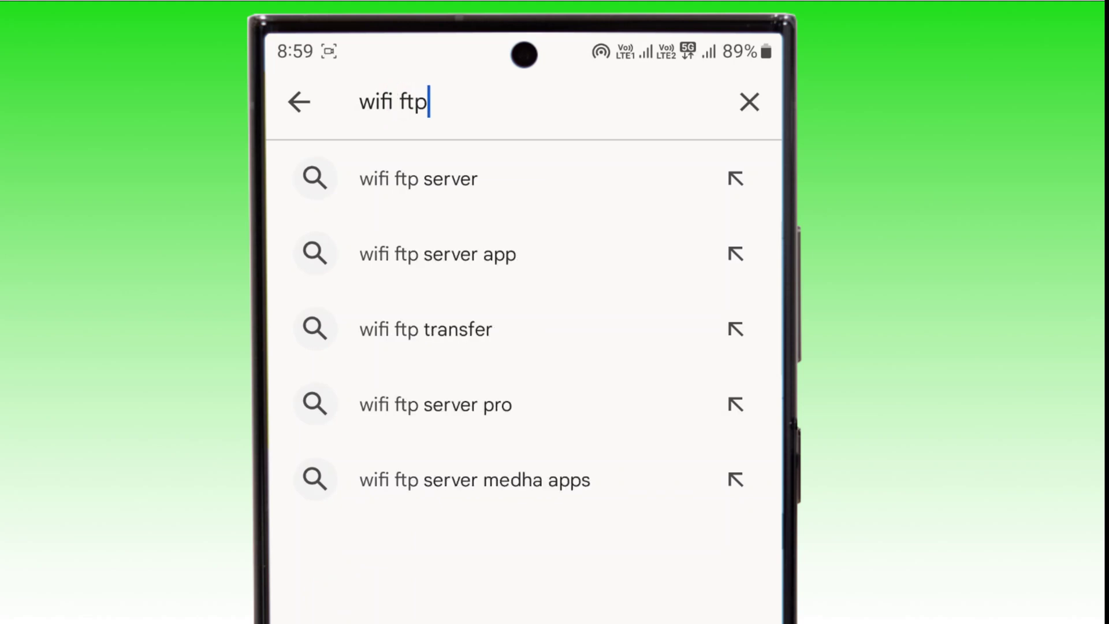
pyautogui.click(418, 178)
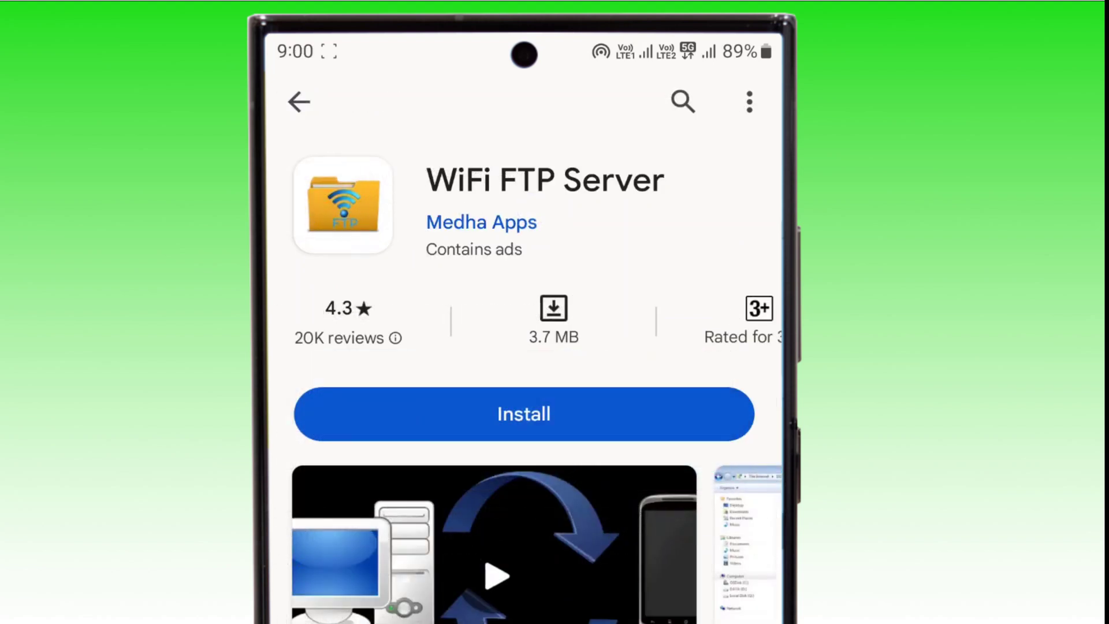
pyautogui.click(524, 414)
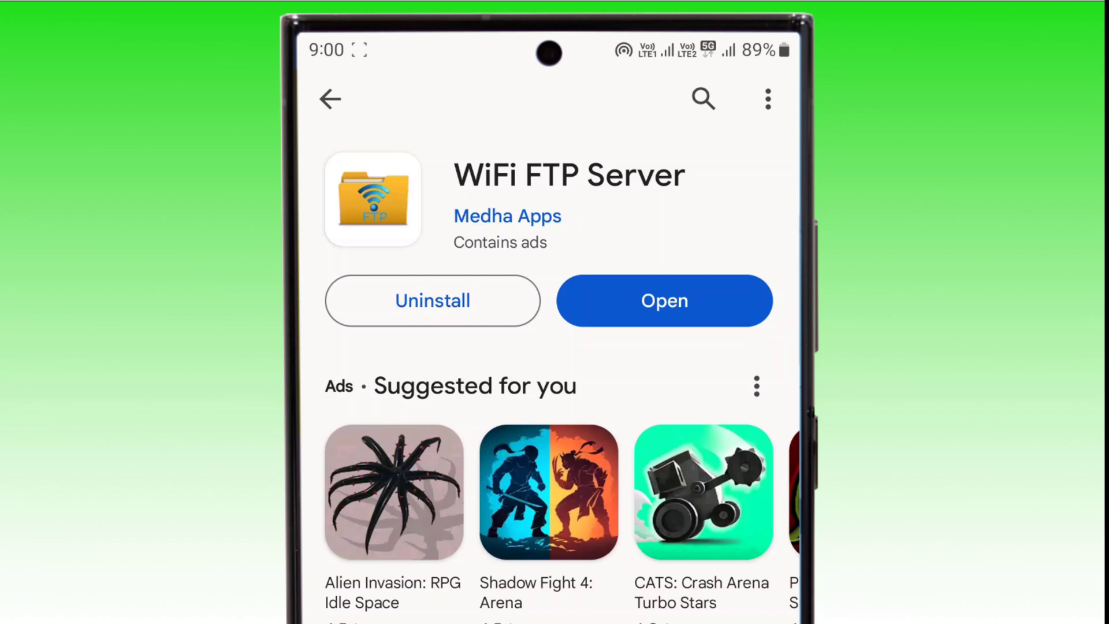
# - Launch WiFi FTP Server and turn on its All files access toggle in Settings
pyautogui.click(663, 300)
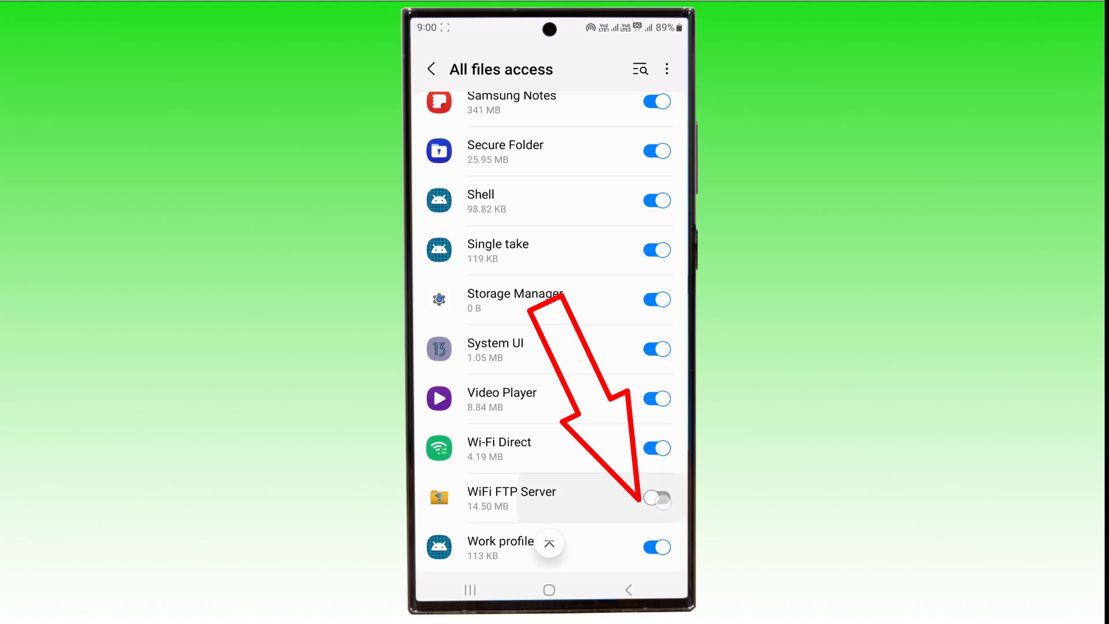
pyautogui.click(656, 499)
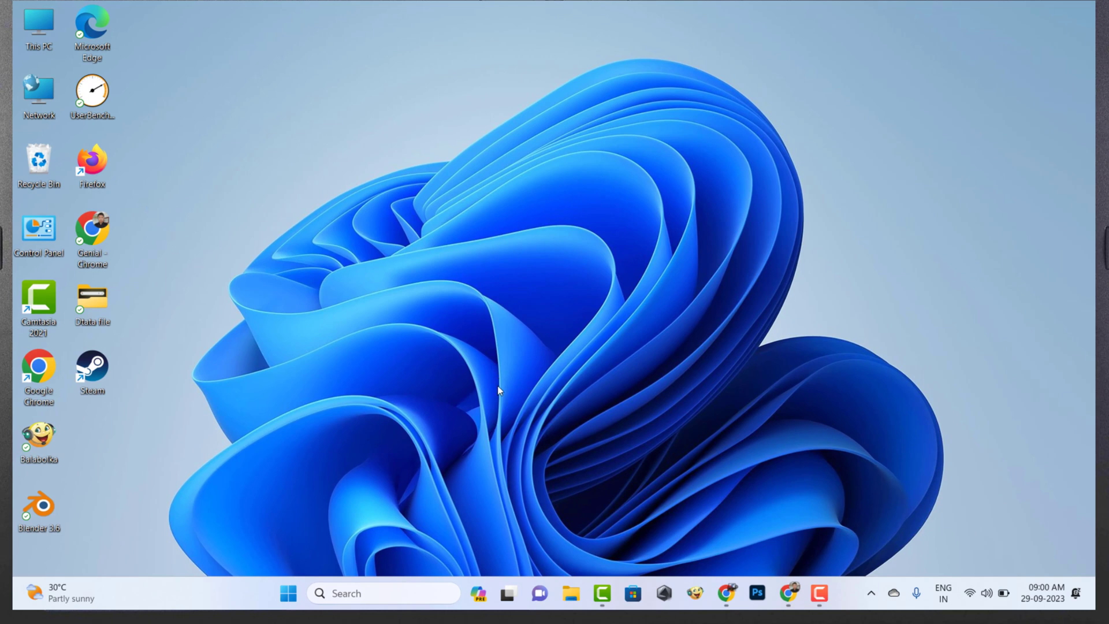
# - Open This PC from the desktop and bring up the empty-area context menu
pyautogui.click(38, 28)
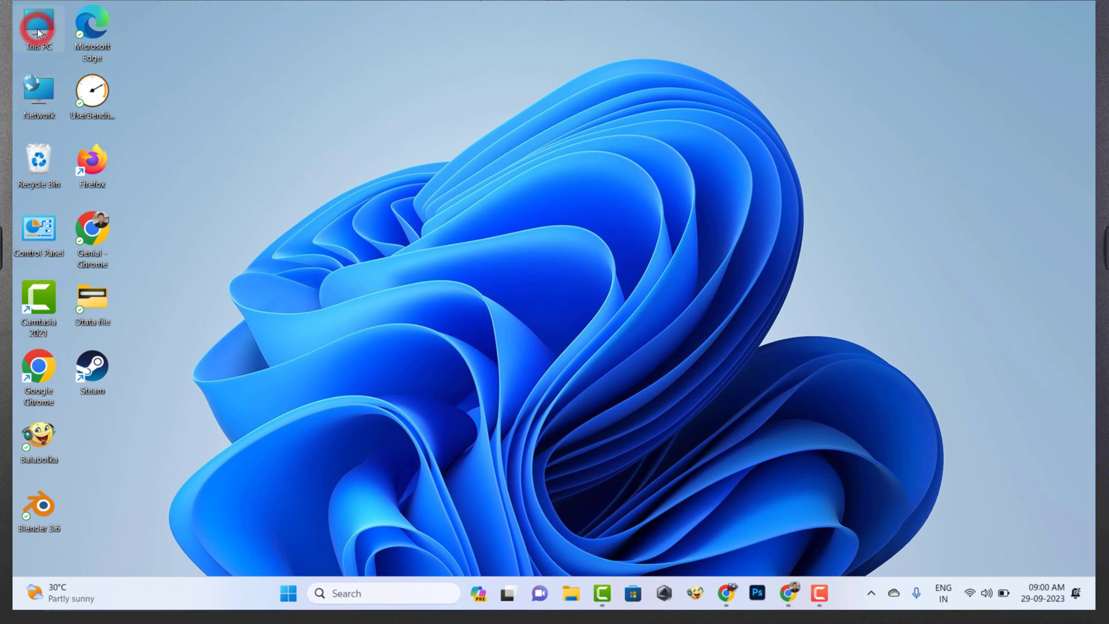
pyautogui.doubleClick(38, 28)
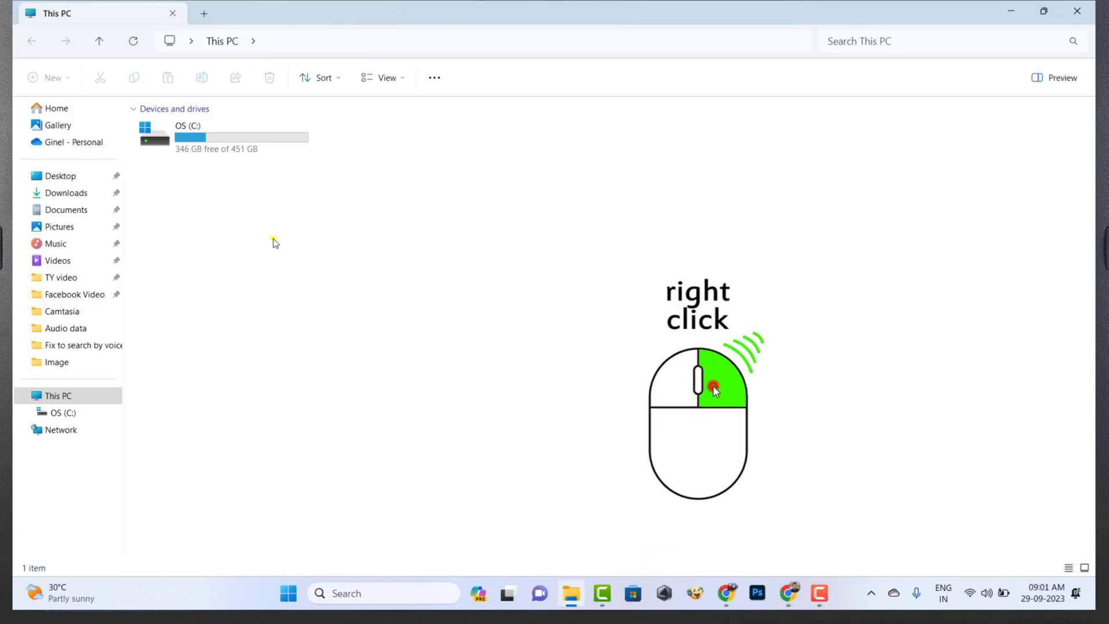
pyautogui.rightClick(275, 243)
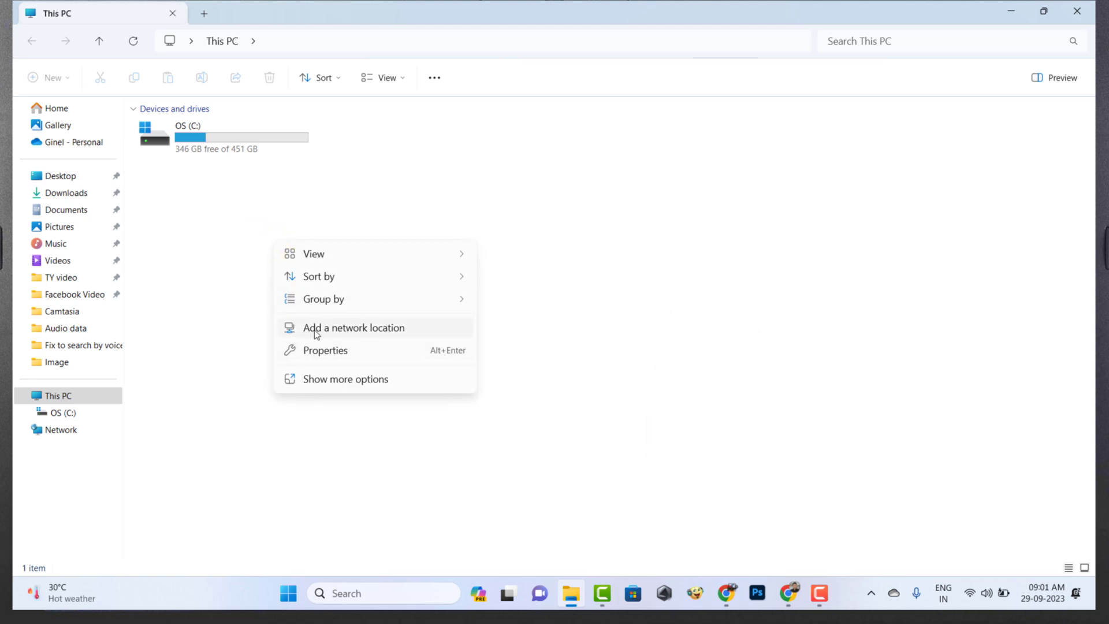
# - Start Add Network Location and choose a custom network location, reaching the address page
pyautogui.click(353, 326)
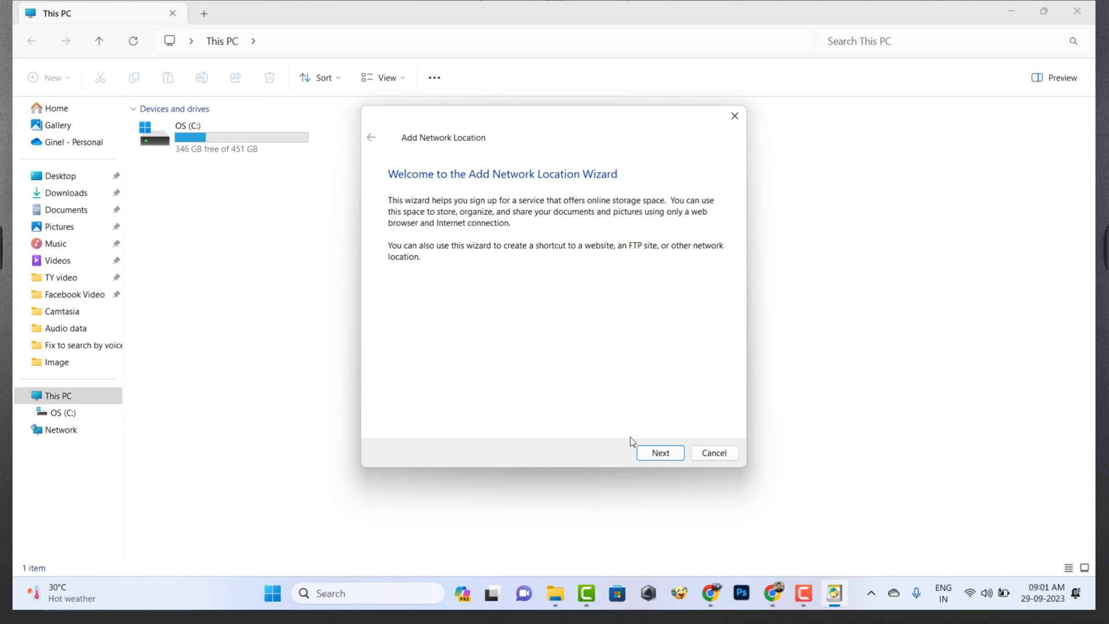
pyautogui.click(660, 452)
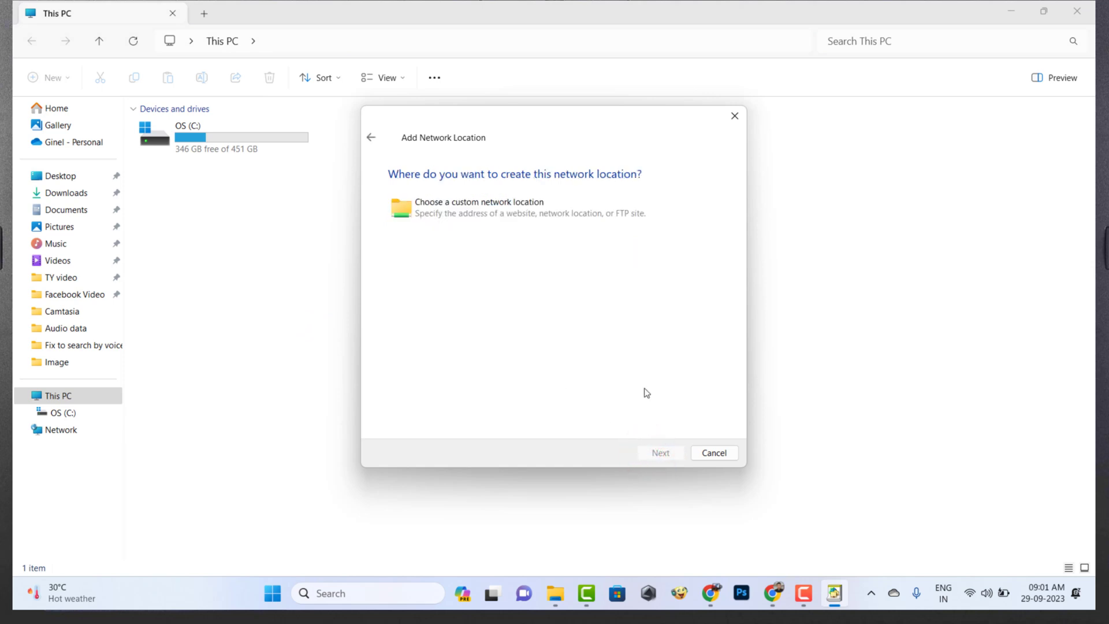
pyautogui.click(480, 206)
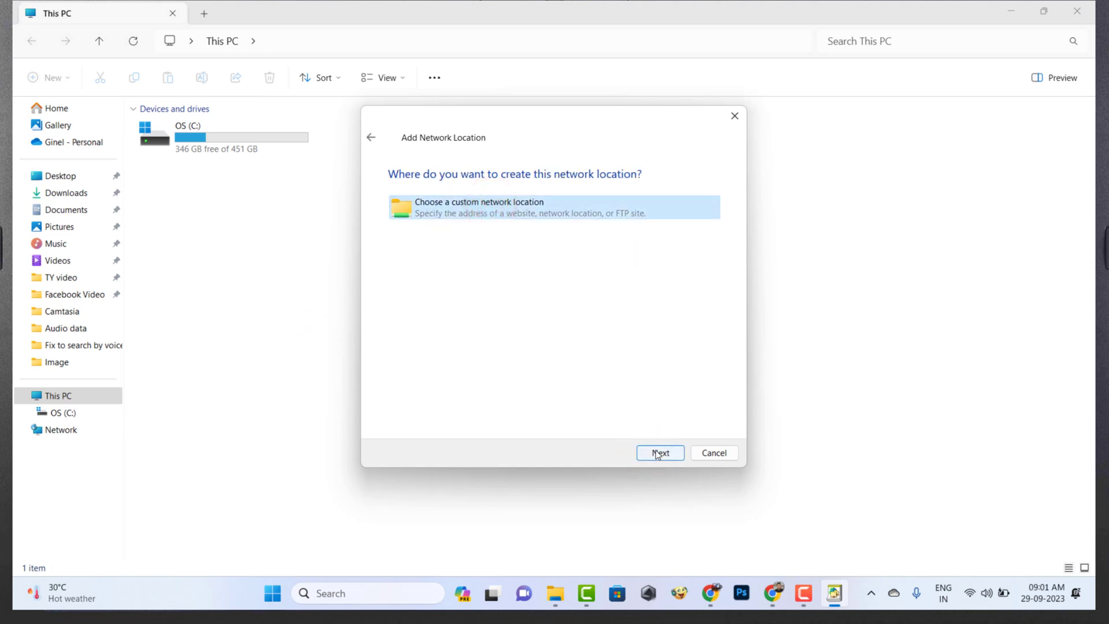
pyautogui.click(660, 453)
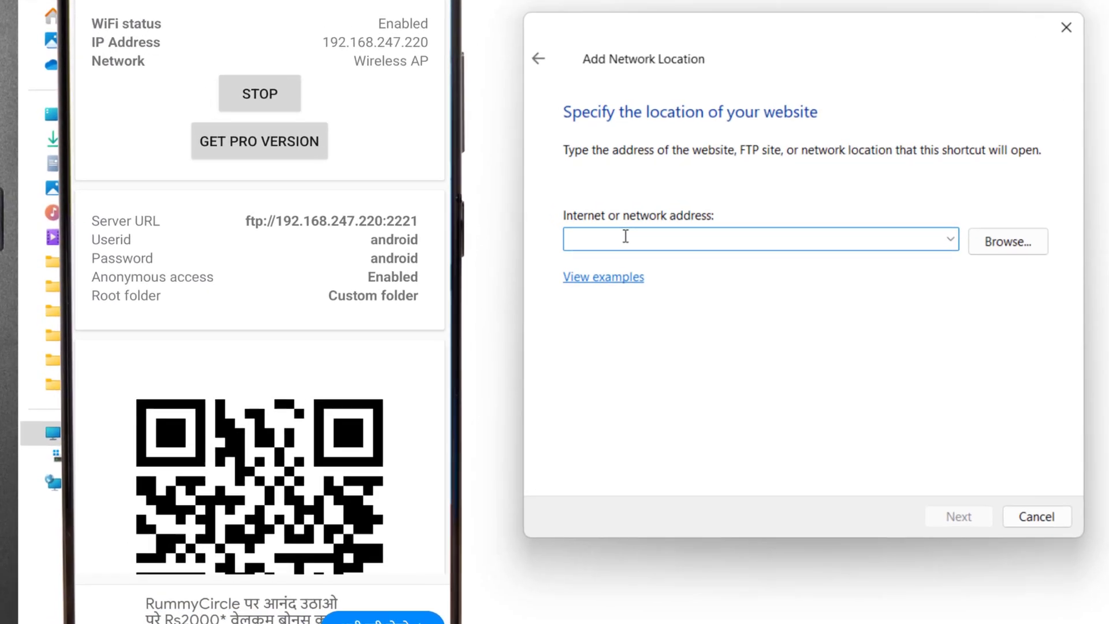
# - Enter ftp://192.168.247.220:2221 as the Internet or network address
pyautogui.write('f')
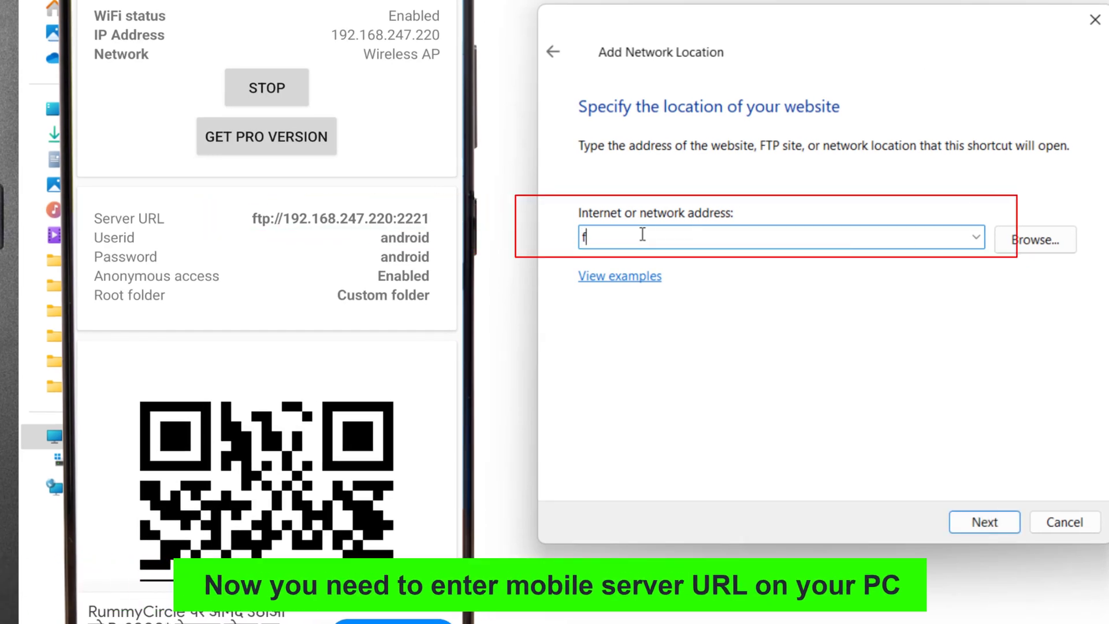
pyautogui.write('tp')
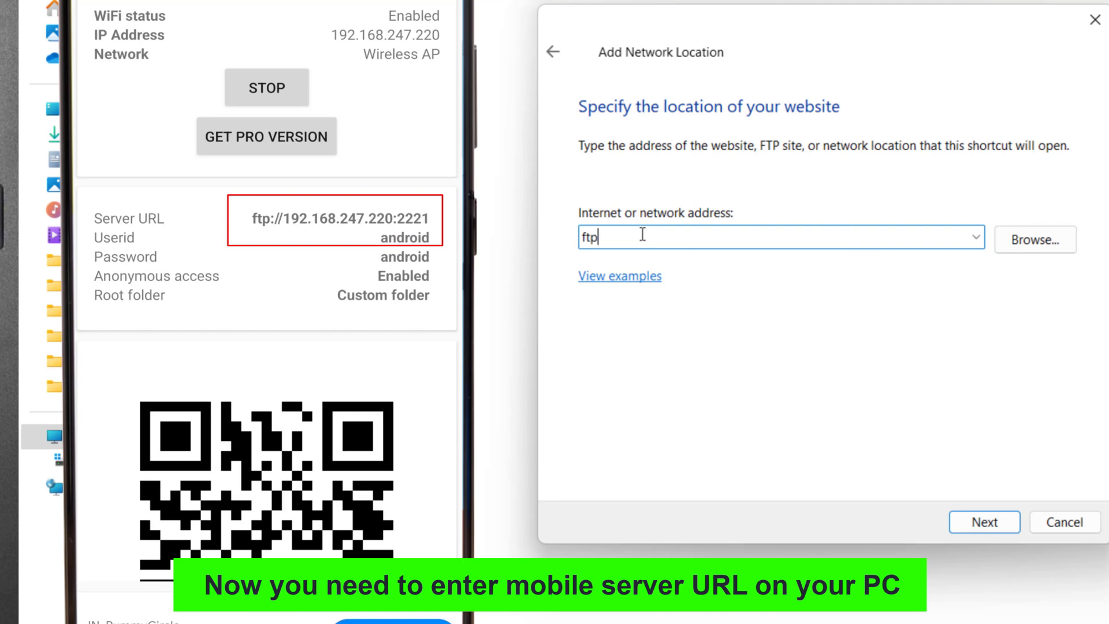
pyautogui.write('://')
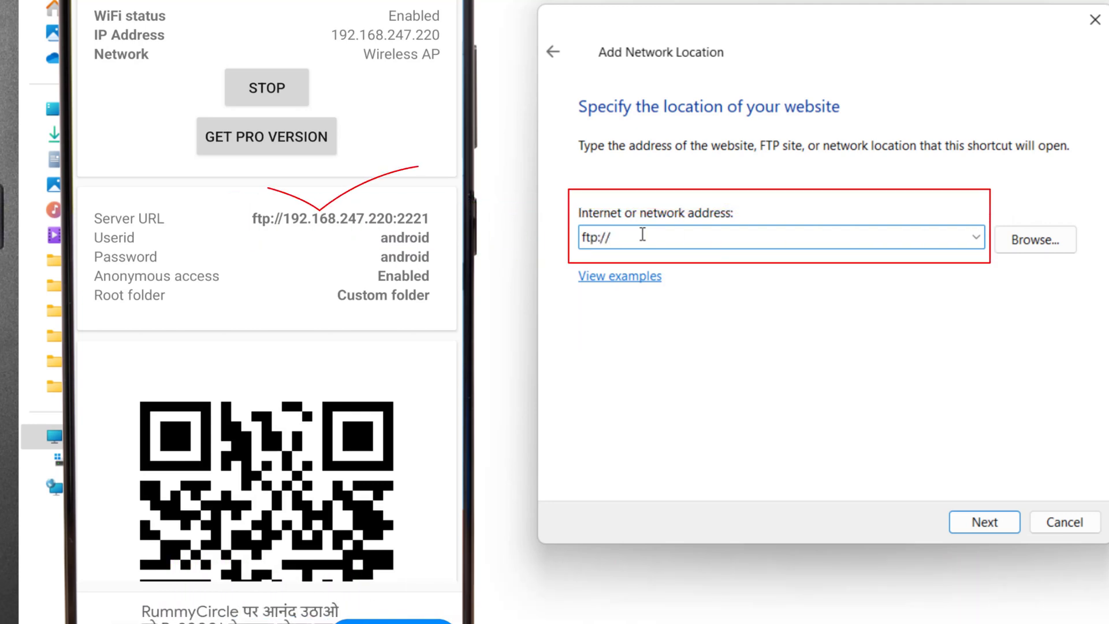
pyautogui.write('192')
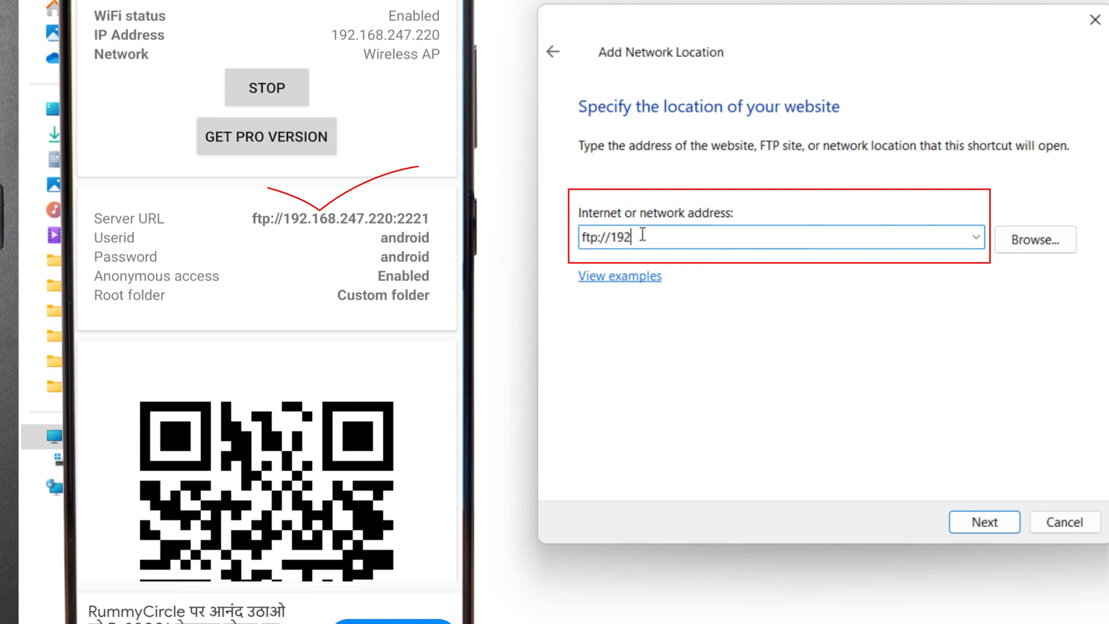
pyautogui.write('.168')
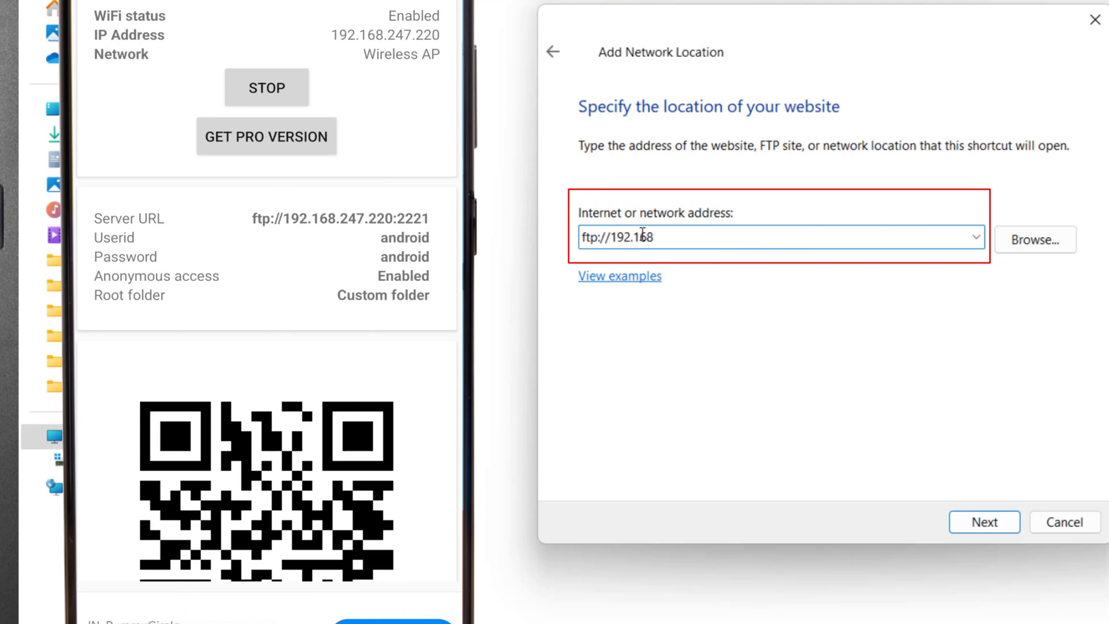
pyautogui.write('.247')
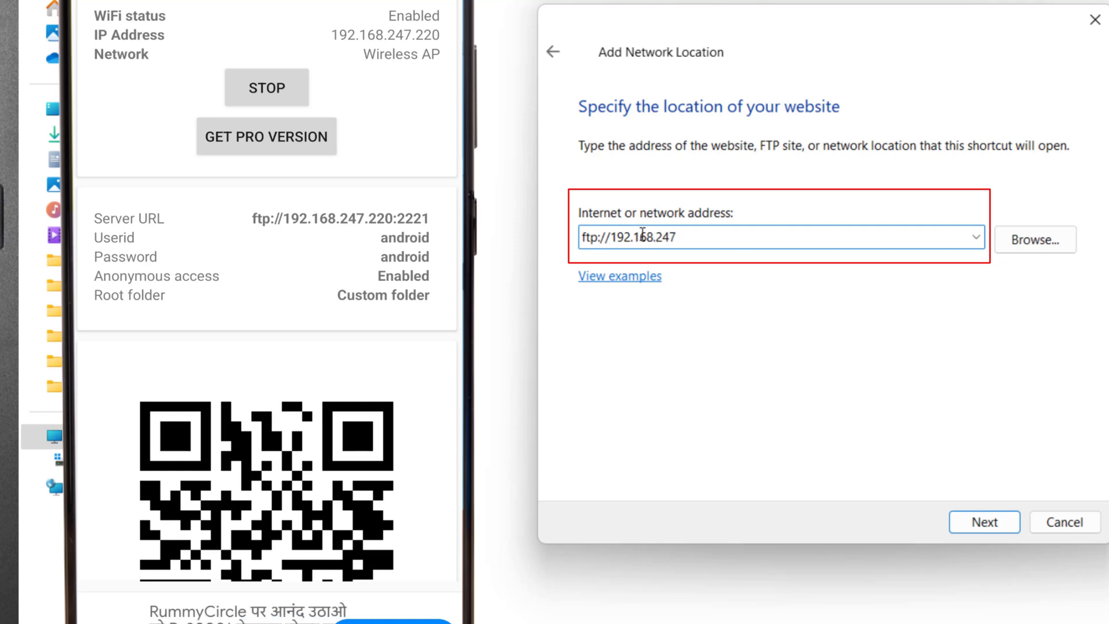
pyautogui.write('.')
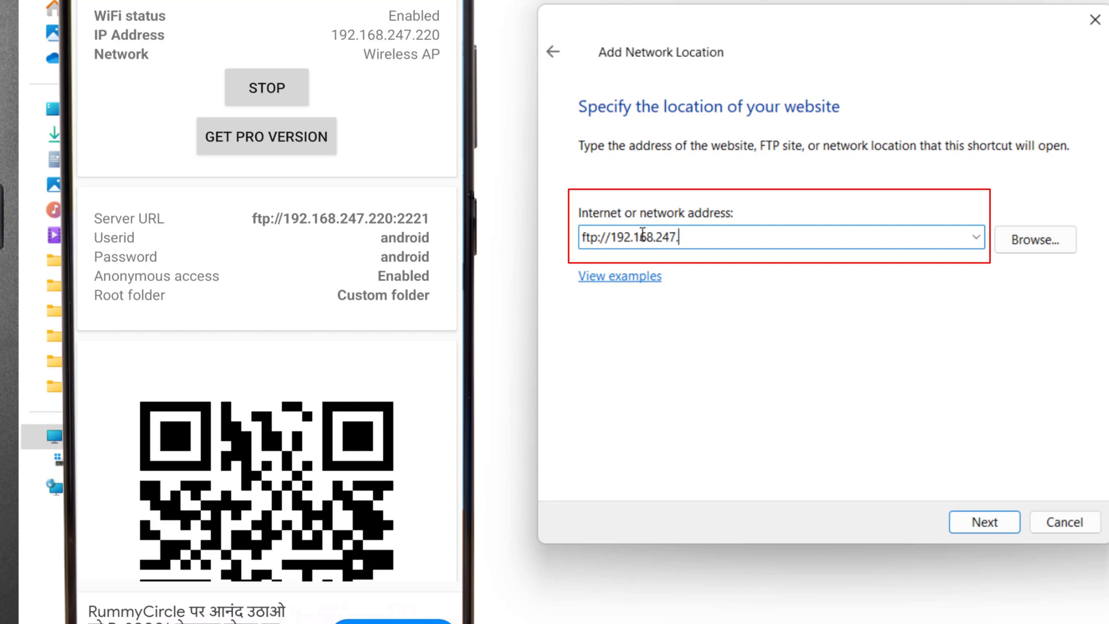
pyautogui.write('220')
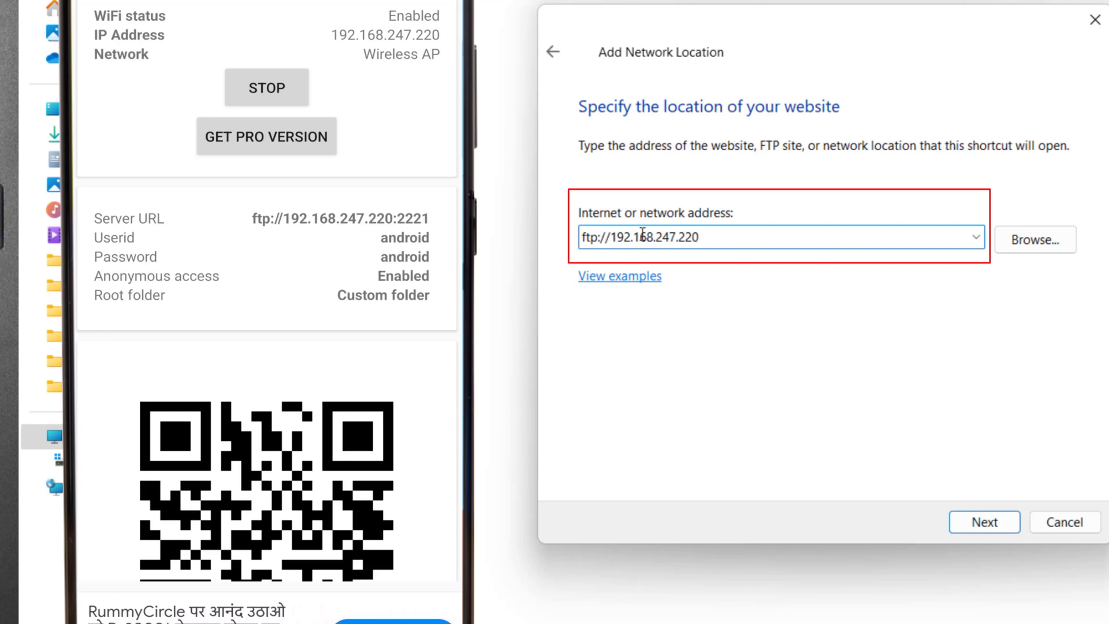
pyautogui.write(':')
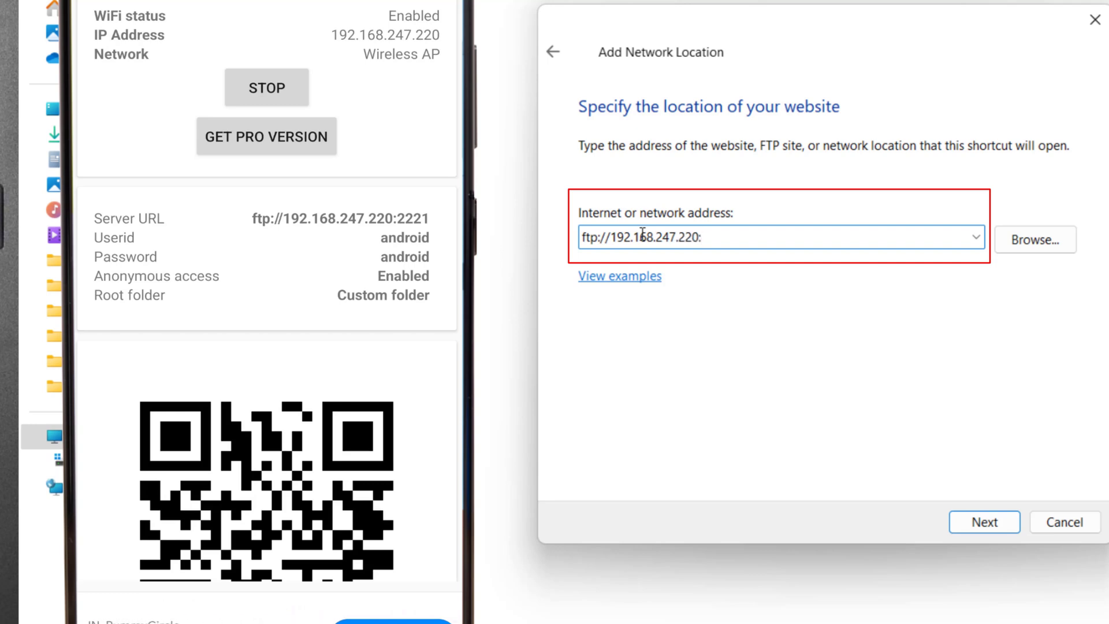
pyautogui.write('2221')
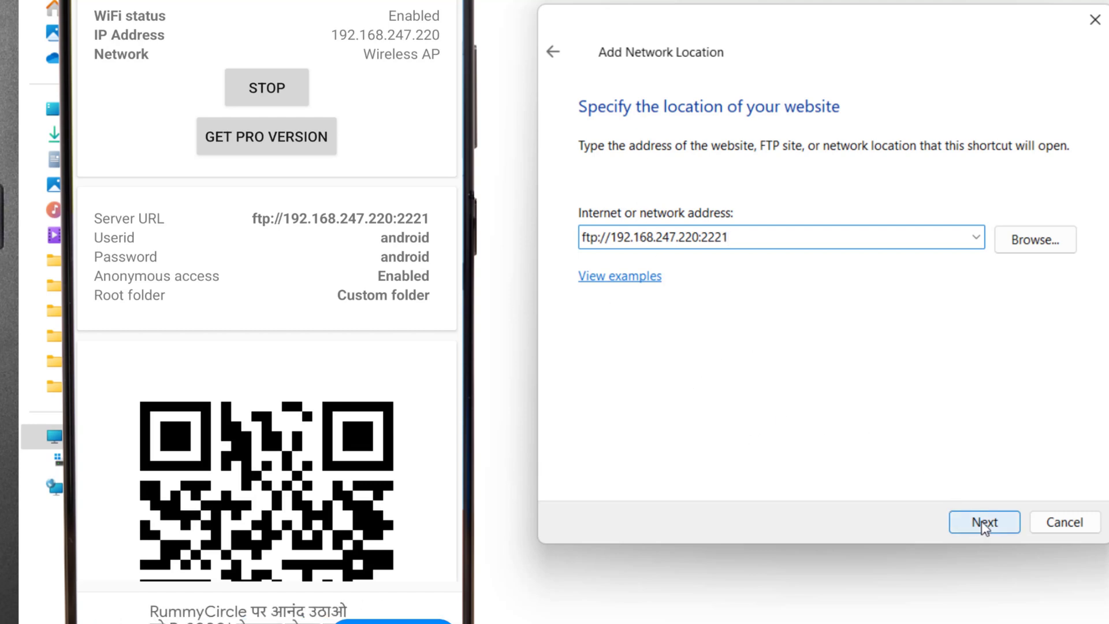
# - Accept the address, anonymous log-on and default name 192.168.247.220, and finish to open the phone's folders
pyautogui.click(984, 522)
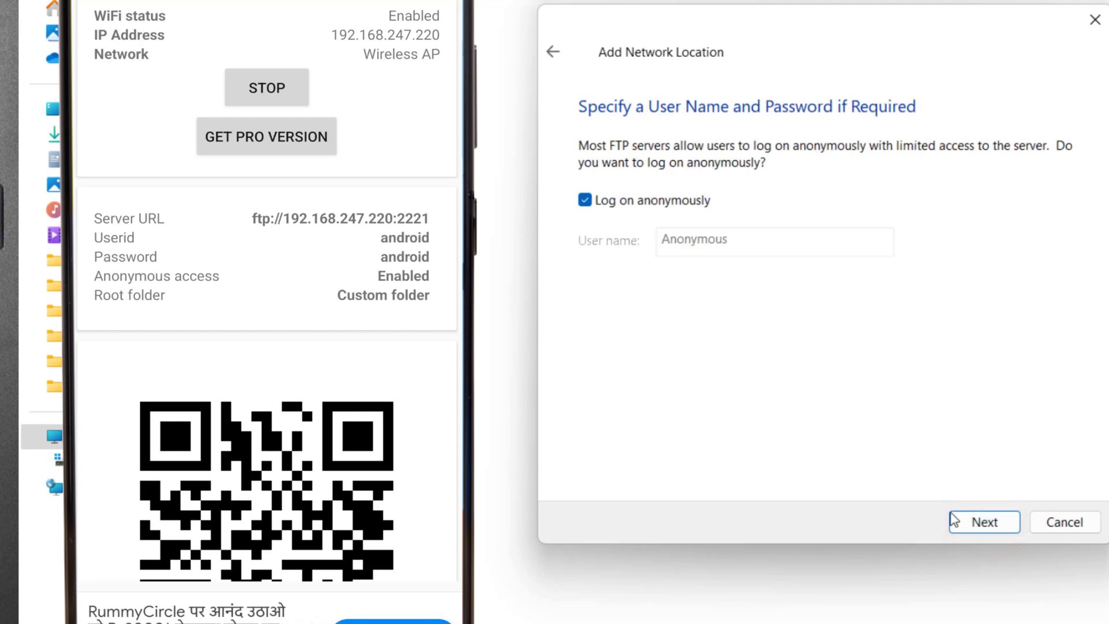
pyautogui.click(983, 522)
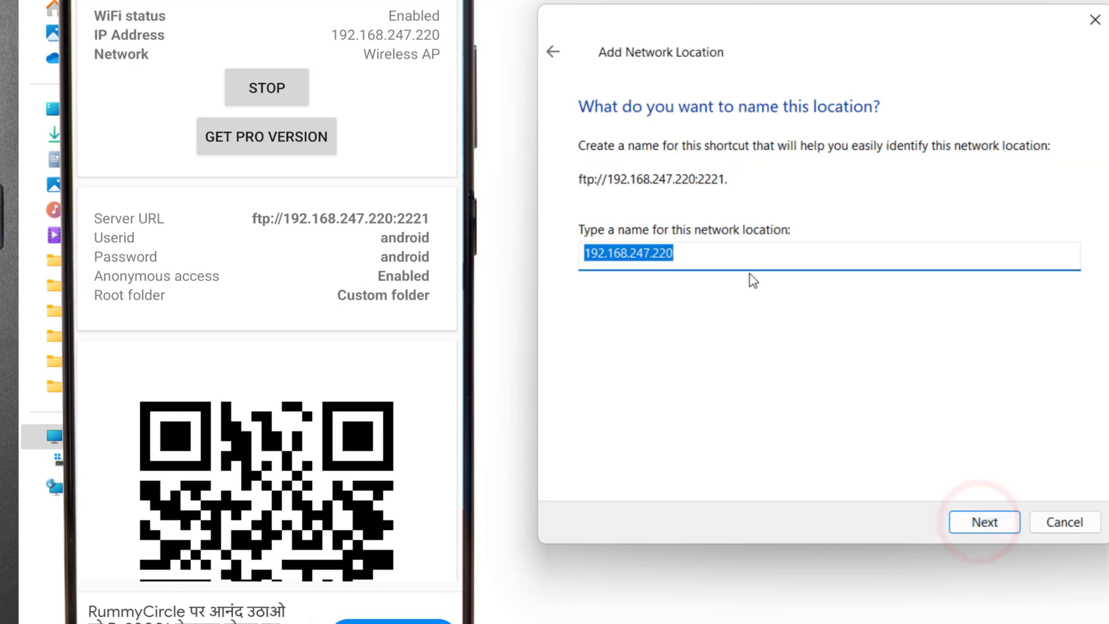
pyautogui.click(984, 522)
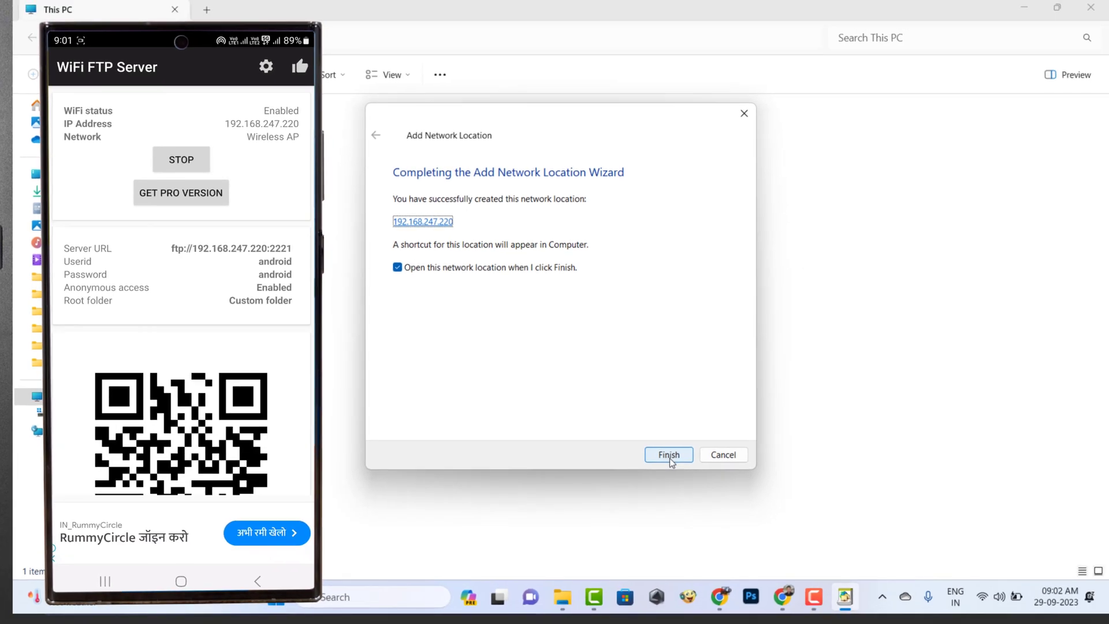
pyautogui.click(668, 456)
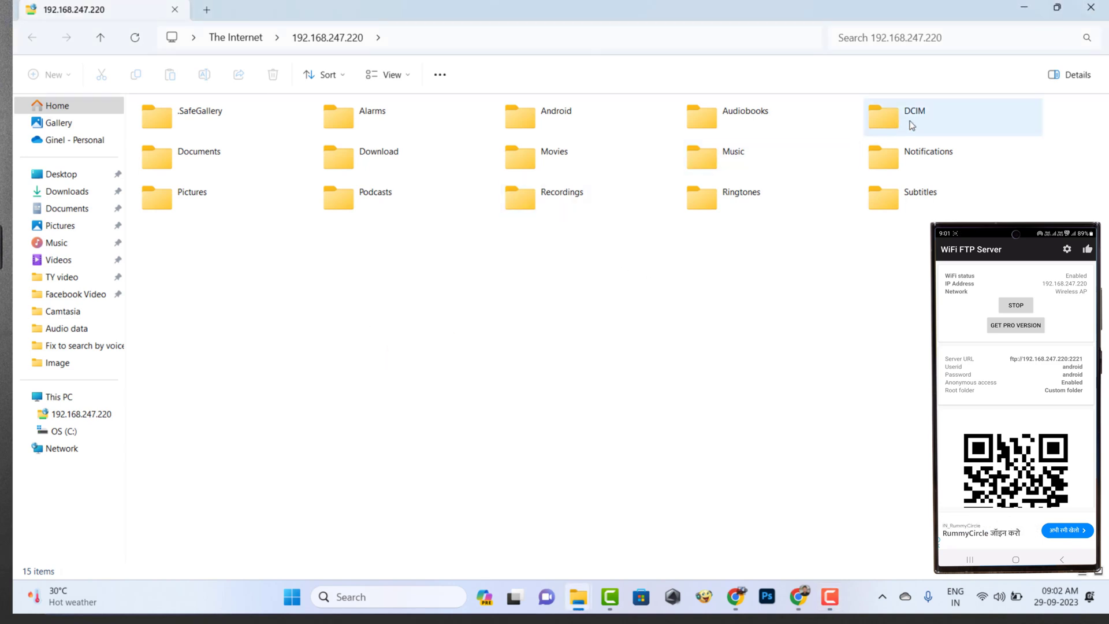
# - Copy 20230810_180234.jpg and 20230812_112410.jpg from the phone's DCIM Camera folder
pyautogui.doubleClick(915, 117)
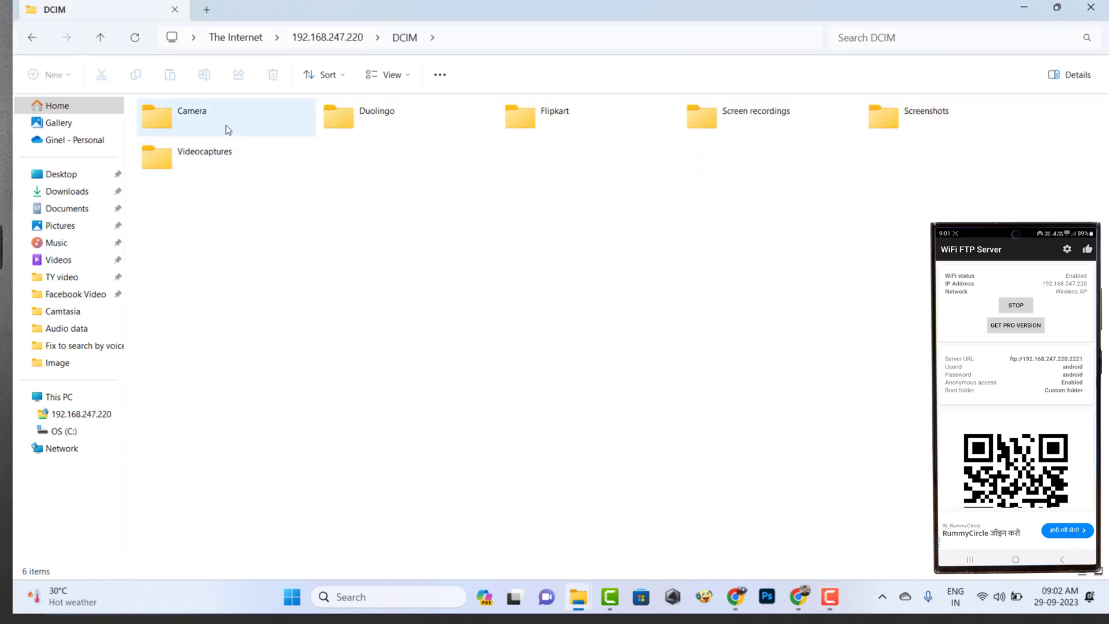
pyautogui.doubleClick(190, 116)
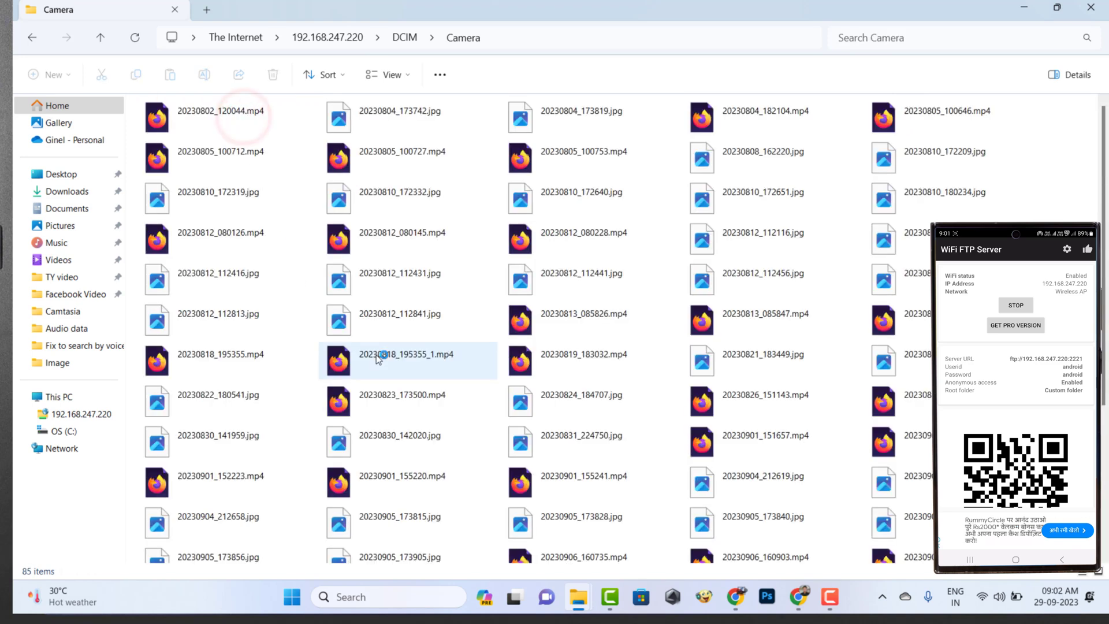
pyautogui.click(583, 239)
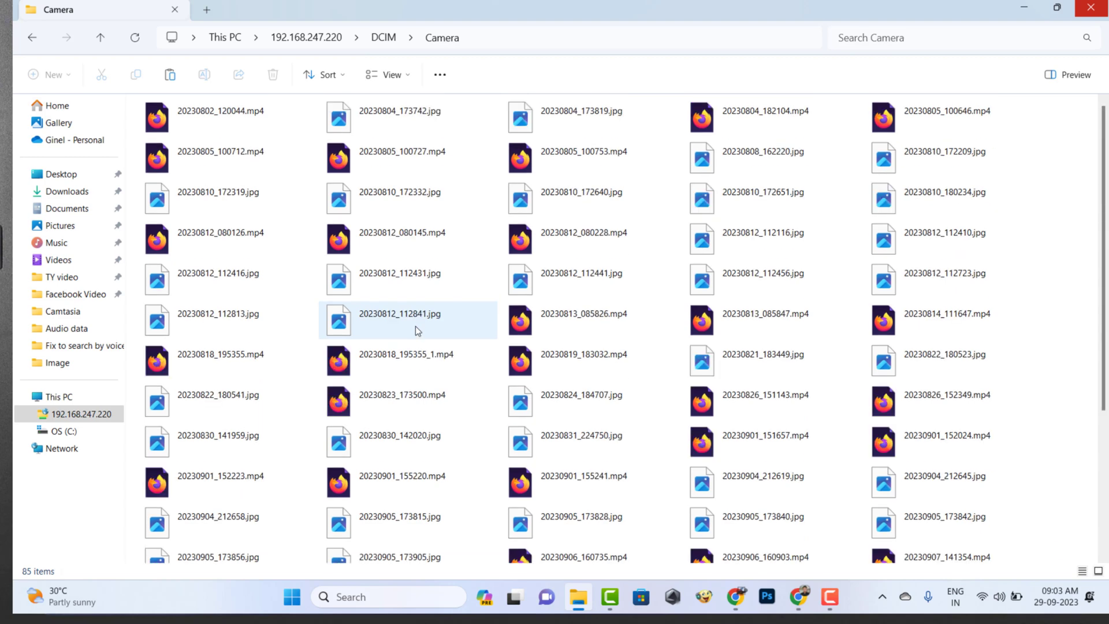
pyautogui.click(219, 197)
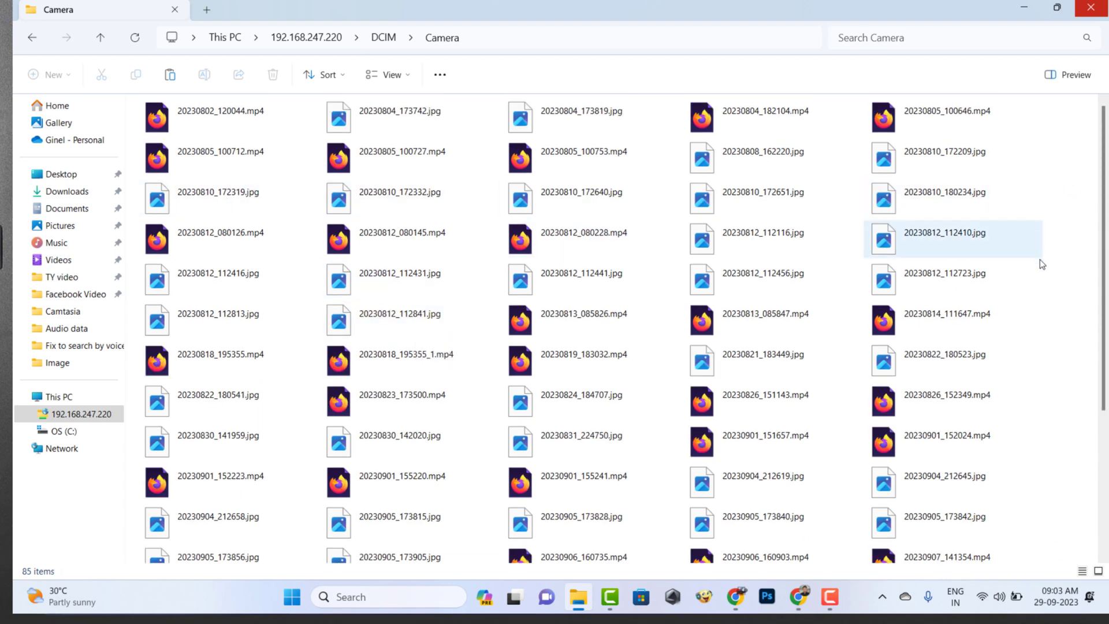
pyautogui.rightClick(944, 192)
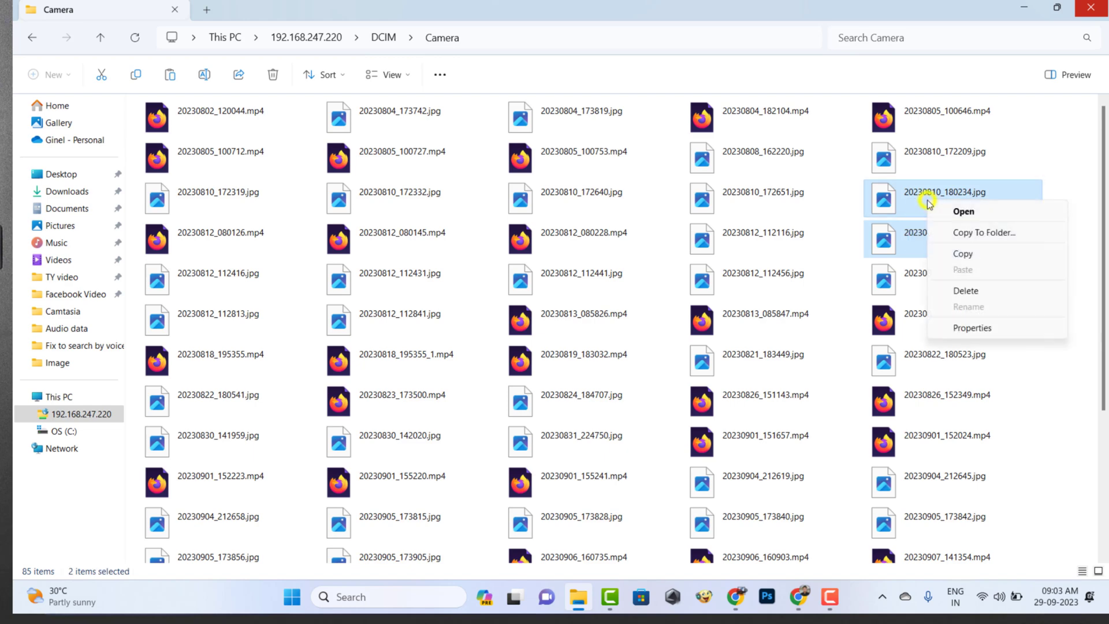
pyautogui.click(963, 253)
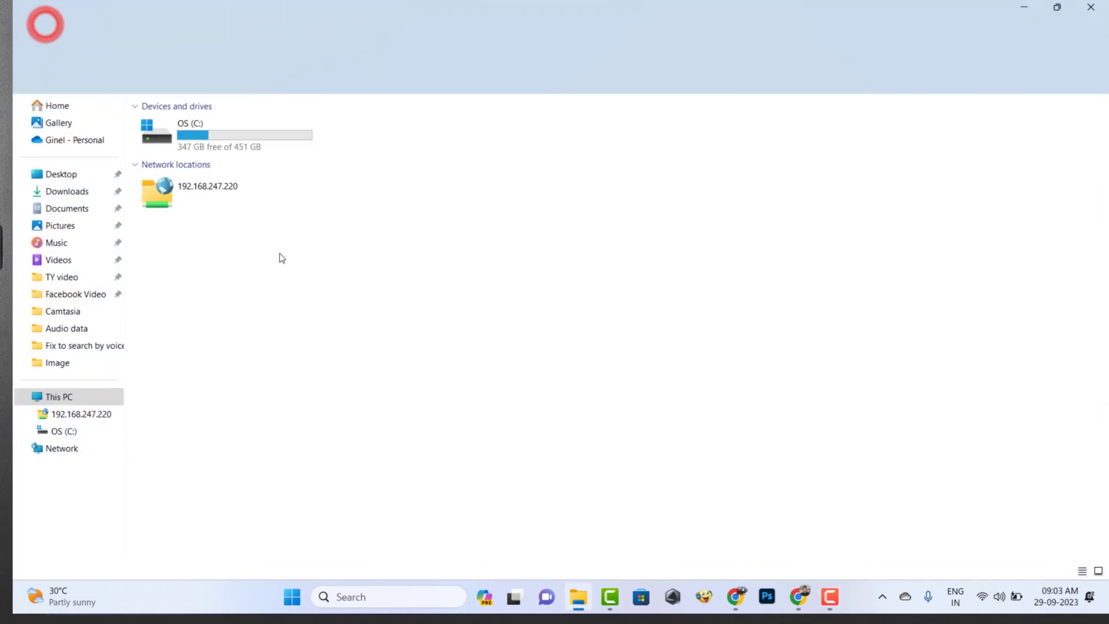
# - Paste the two copied photos into the PC's Documents folder
pyautogui.click(67, 208)
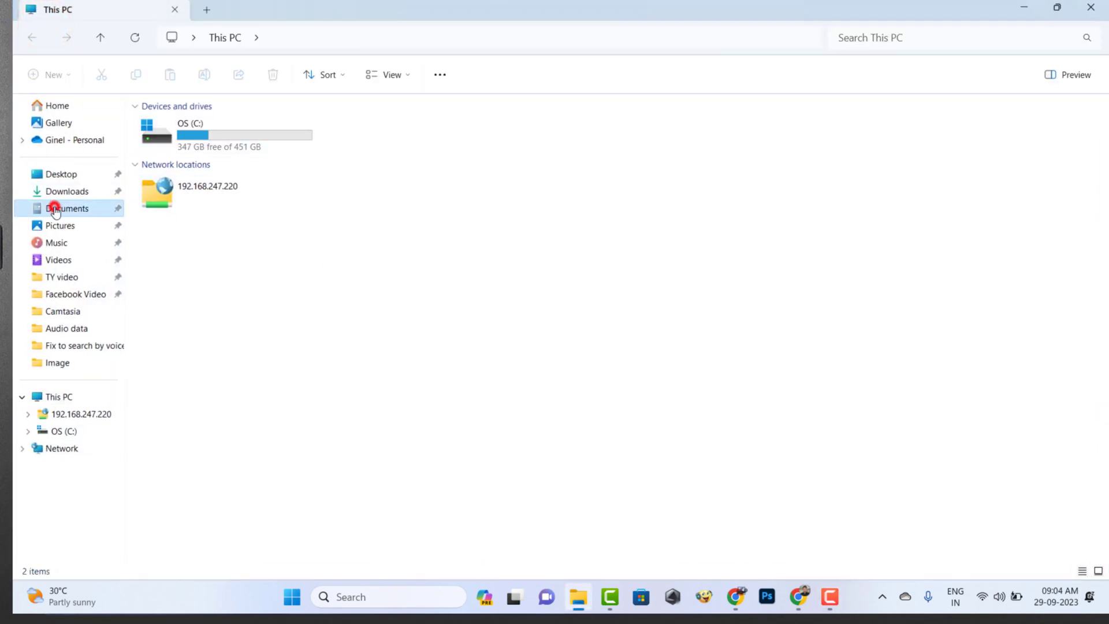
pyautogui.rightClick(574, 370)
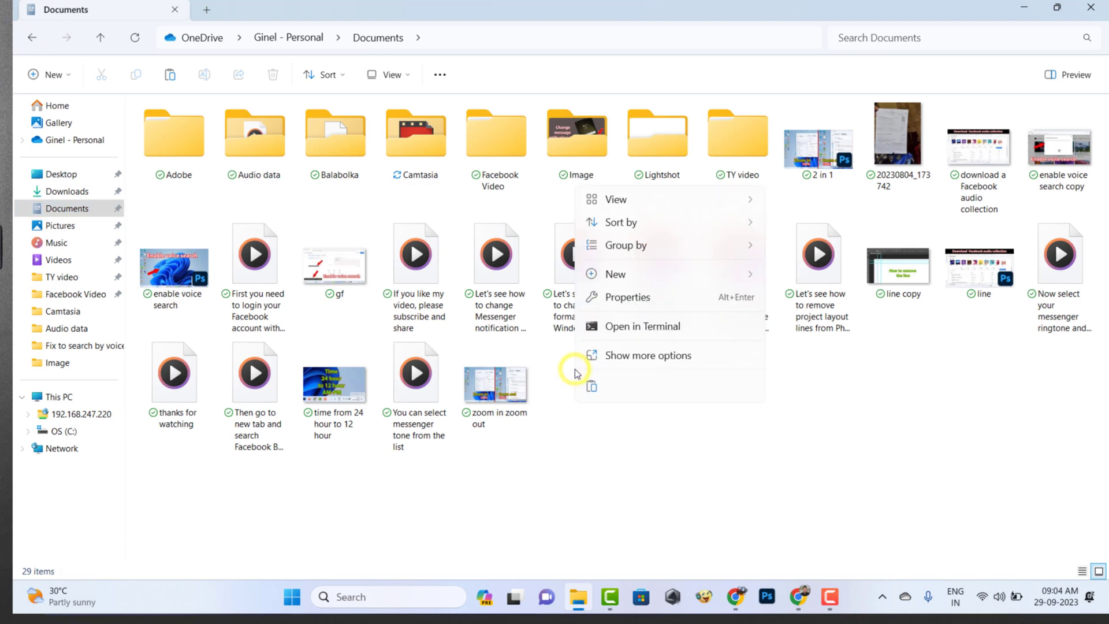
pyautogui.click(573, 404)
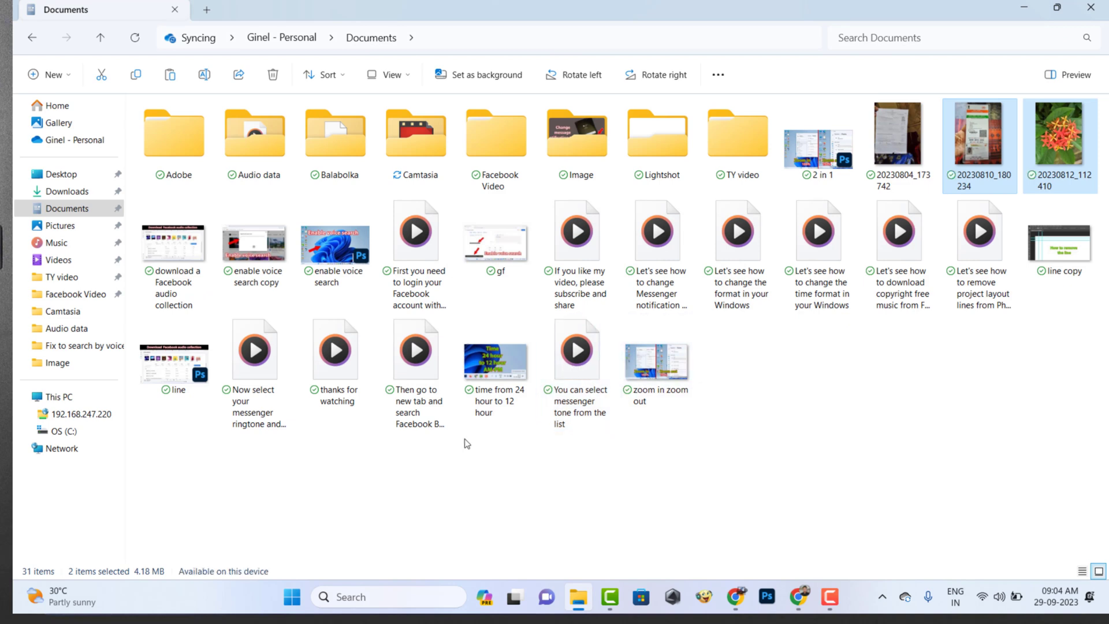
# - Select the line image in Documents and bring up its actions to copy it
pyautogui.click(416, 349)
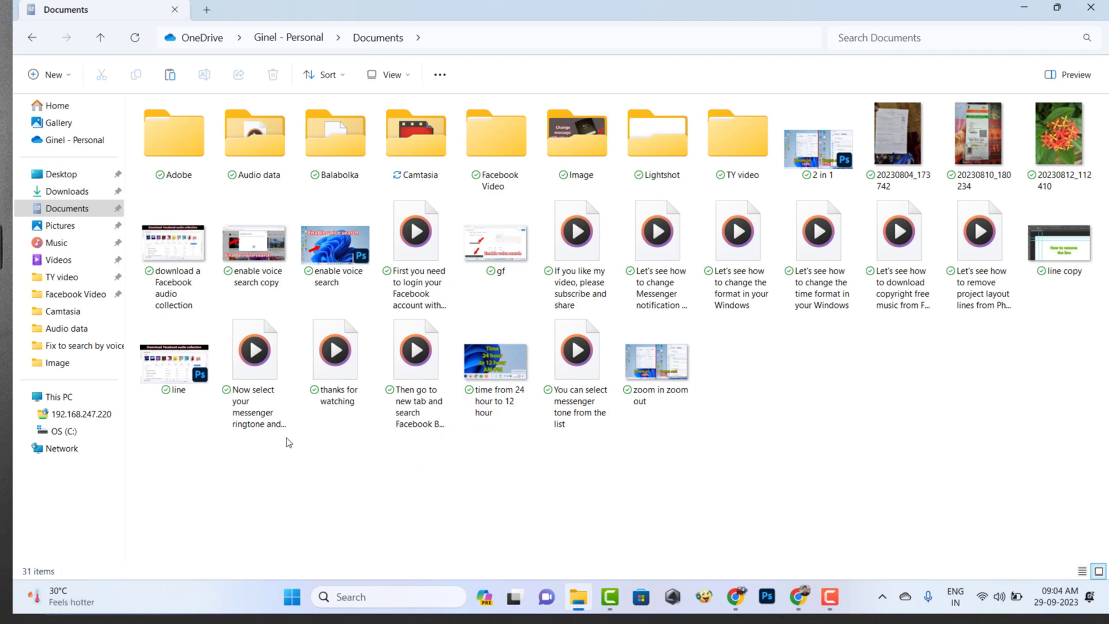
pyautogui.click(254, 349)
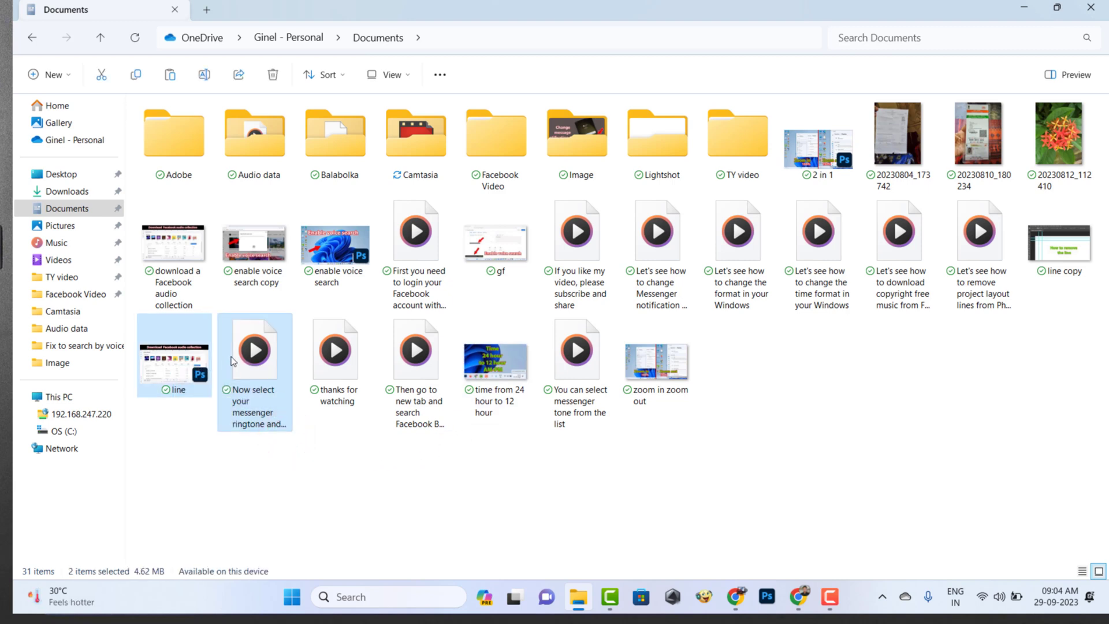
pyautogui.rightClick(254, 349)
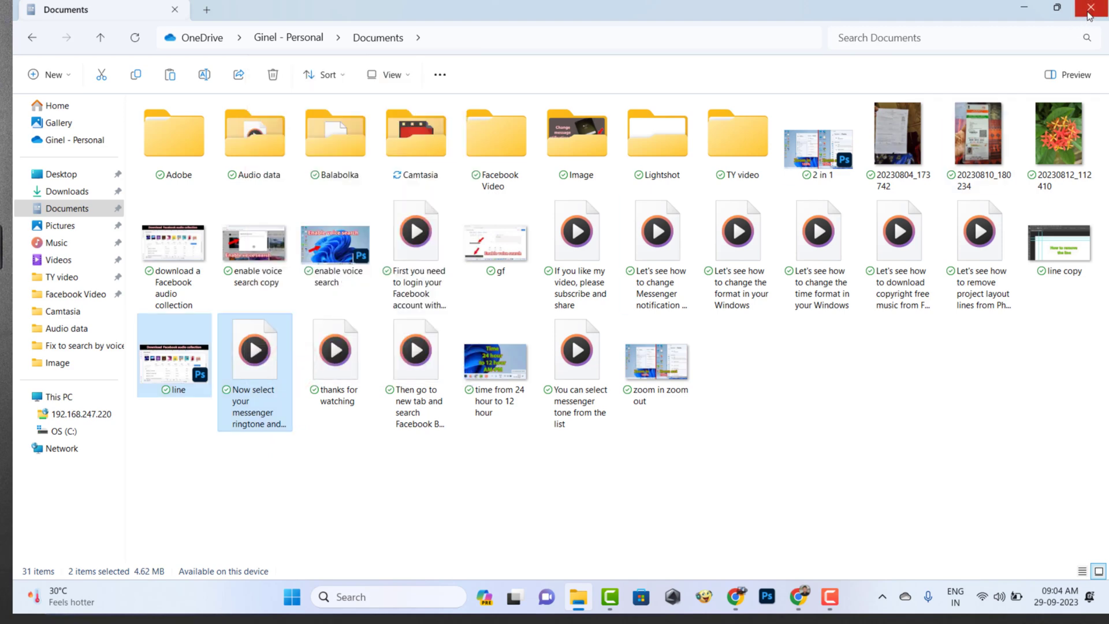
# - Close Documents and reopen the phone's 192.168.247.220 network location from This PC
pyautogui.click(1095, 8)
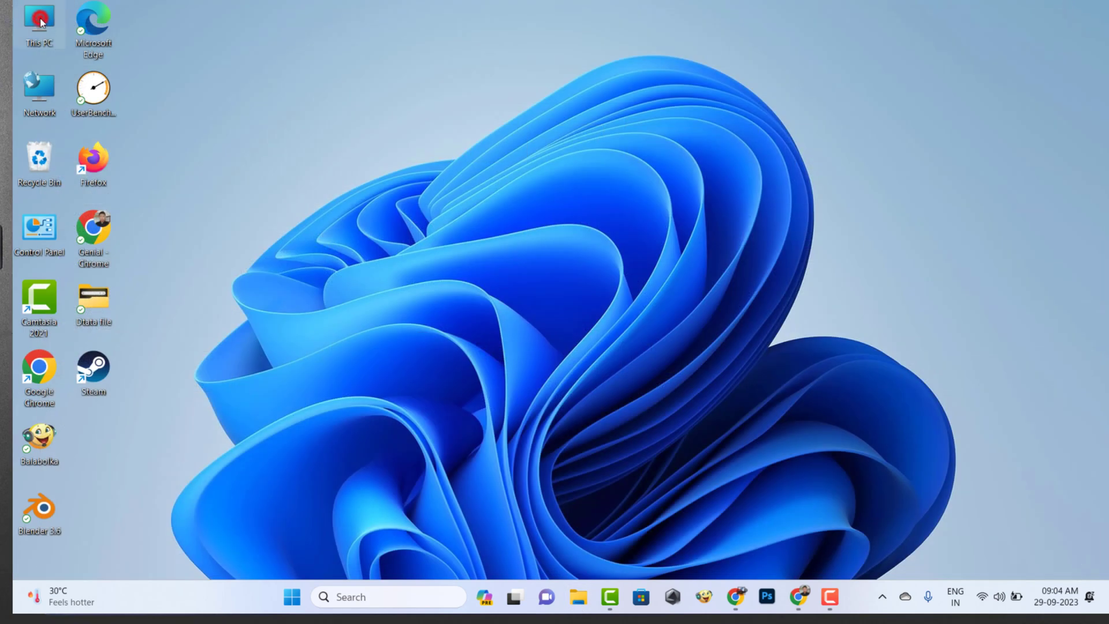
pyautogui.doubleClick(40, 18)
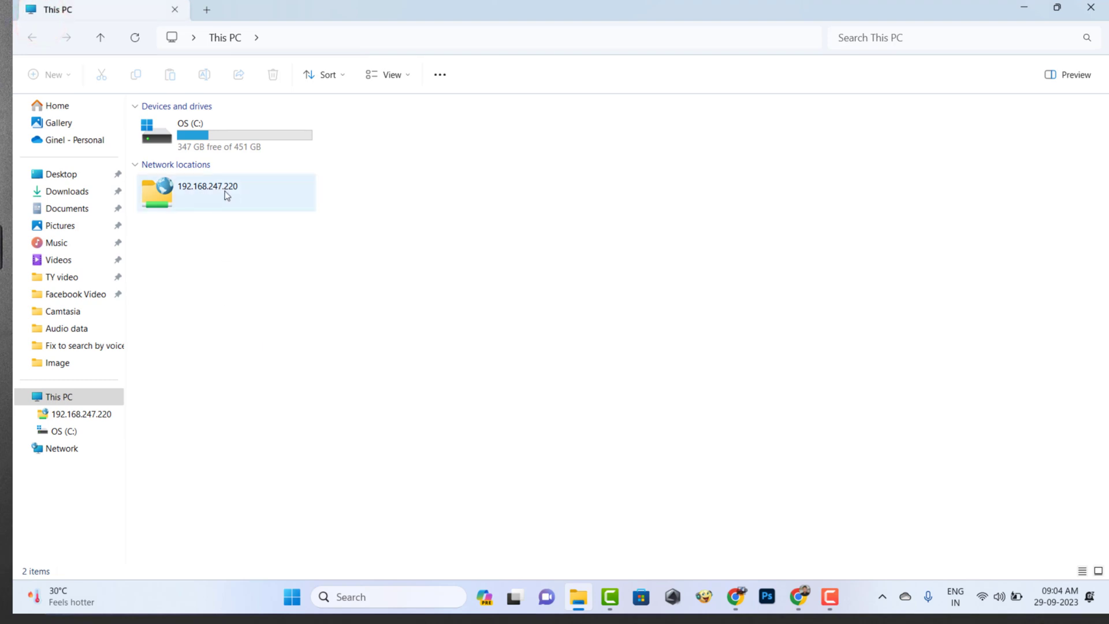
pyautogui.doubleClick(207, 186)
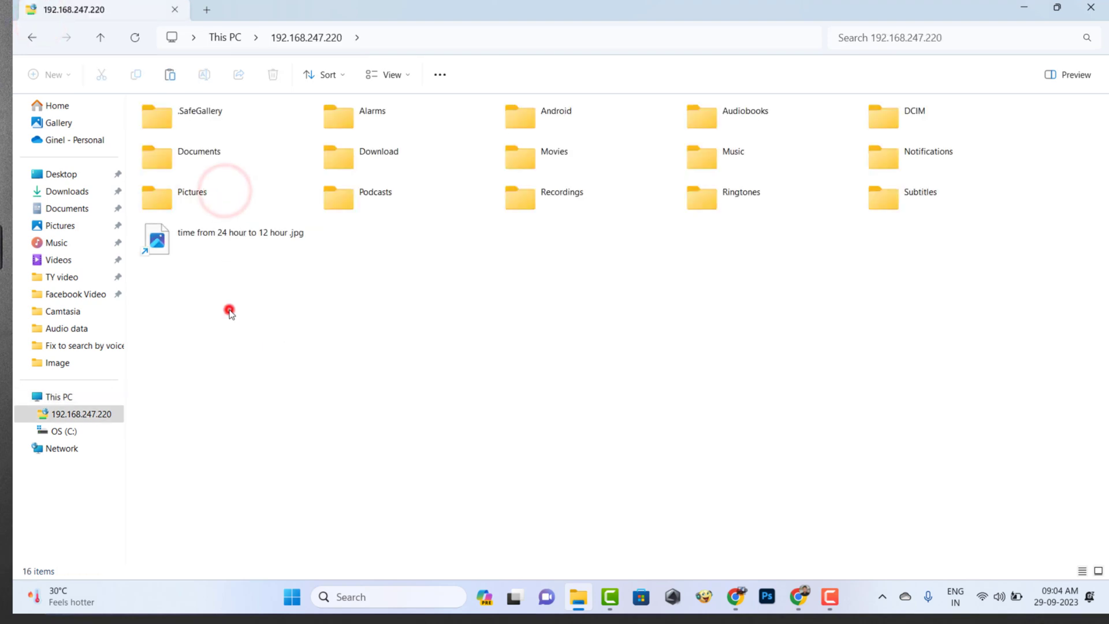